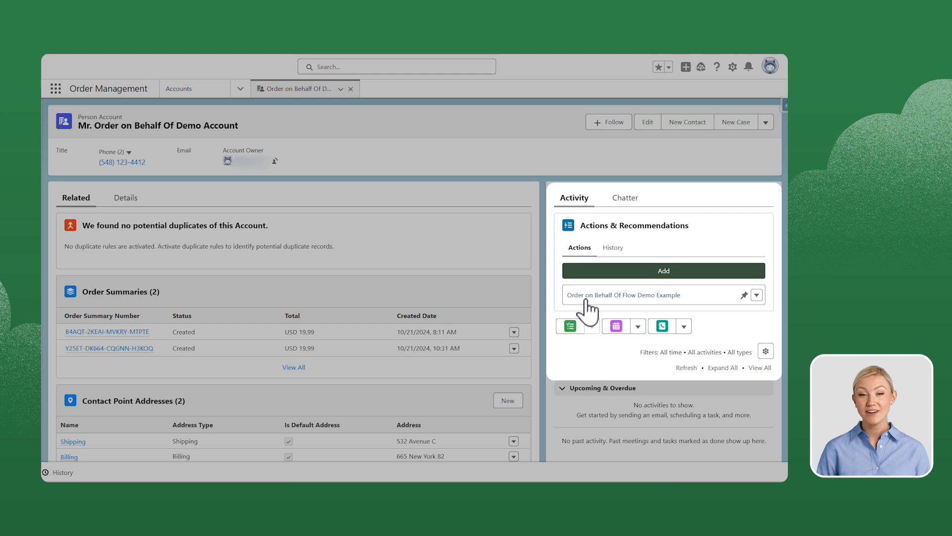
Launch 'Order on Behalf Of Flow Demo Example' from the account's Actions & Recommendations
click(623, 295)
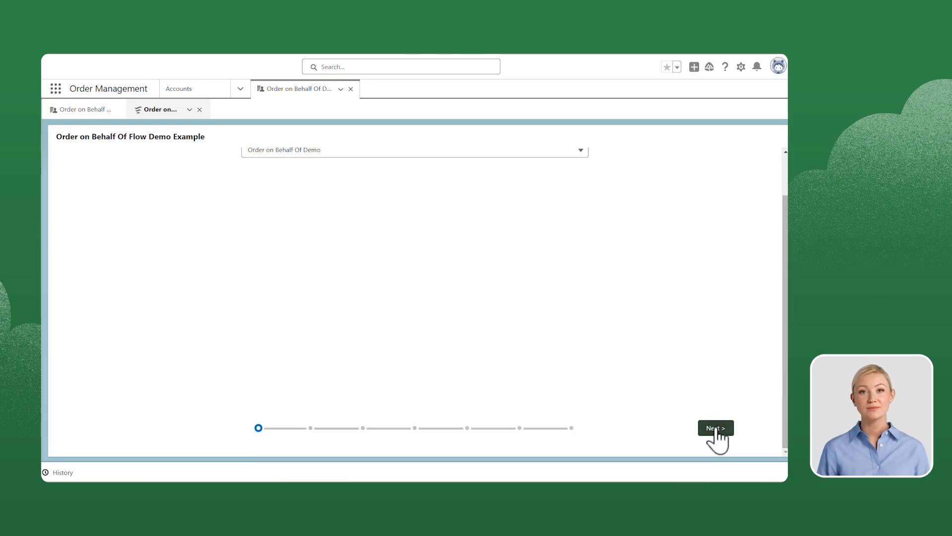
Search products for 'coffee' and add one Coffee Pot (USD 19.99) to the order
click(716, 427)
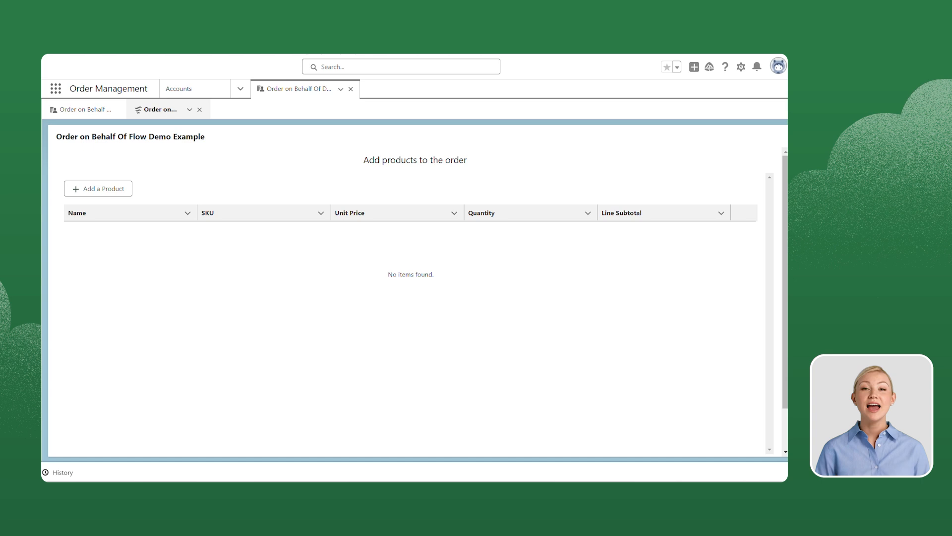
click(98, 188)
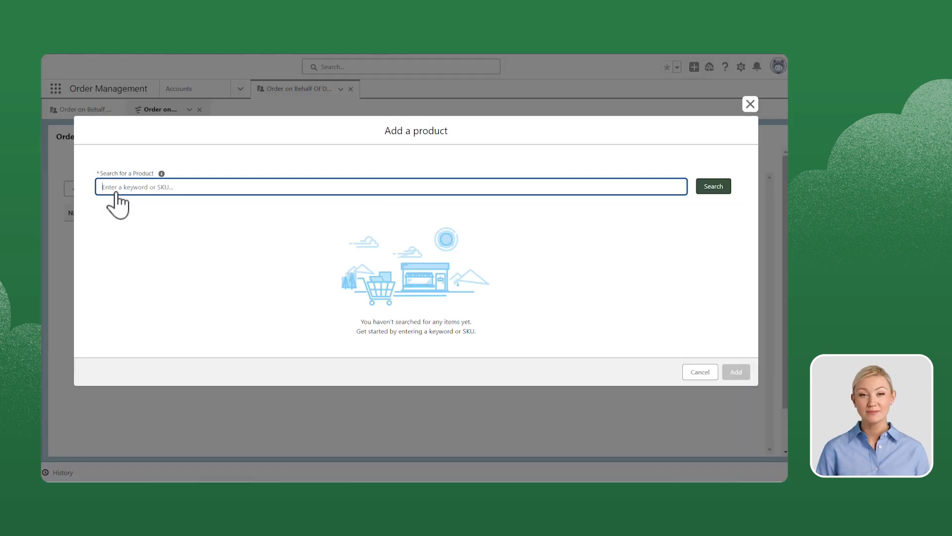
text(coffee)
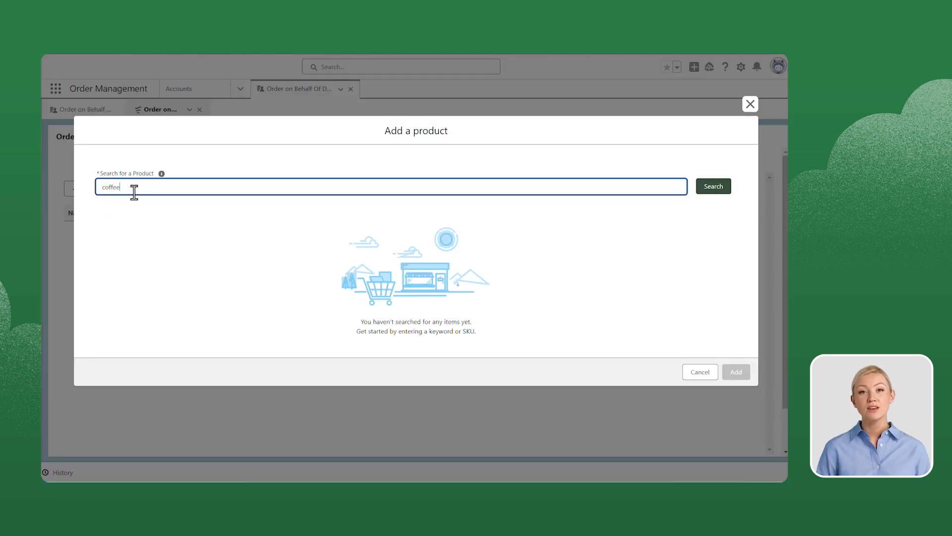
click(714, 186)
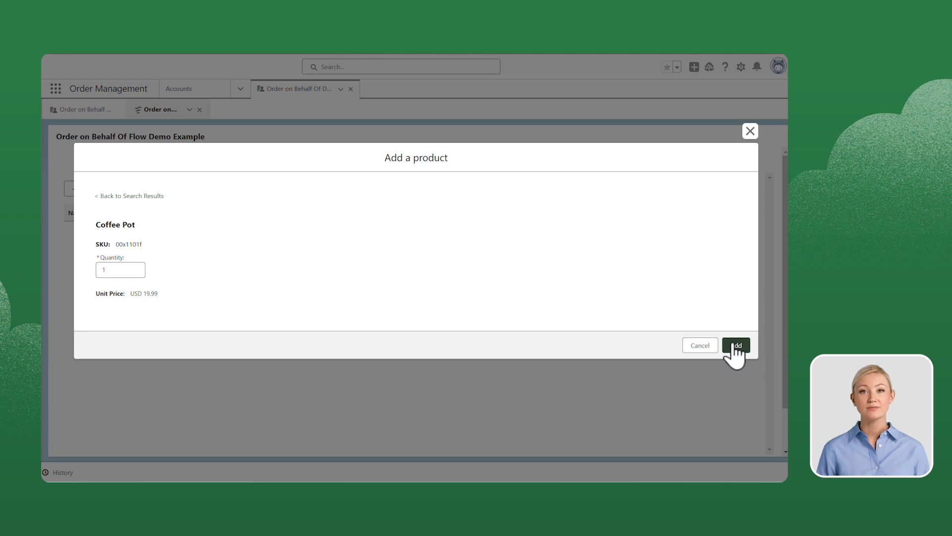
click(735, 345)
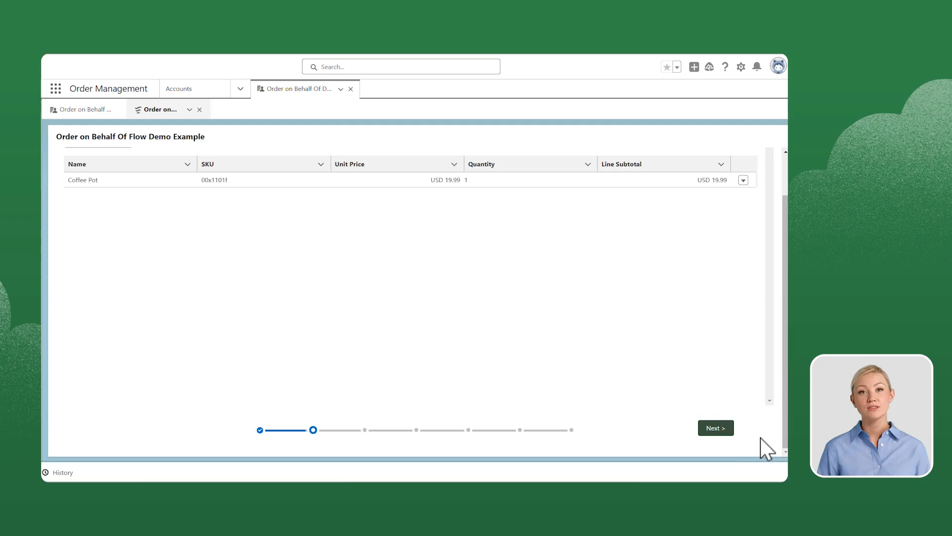
click(716, 428)
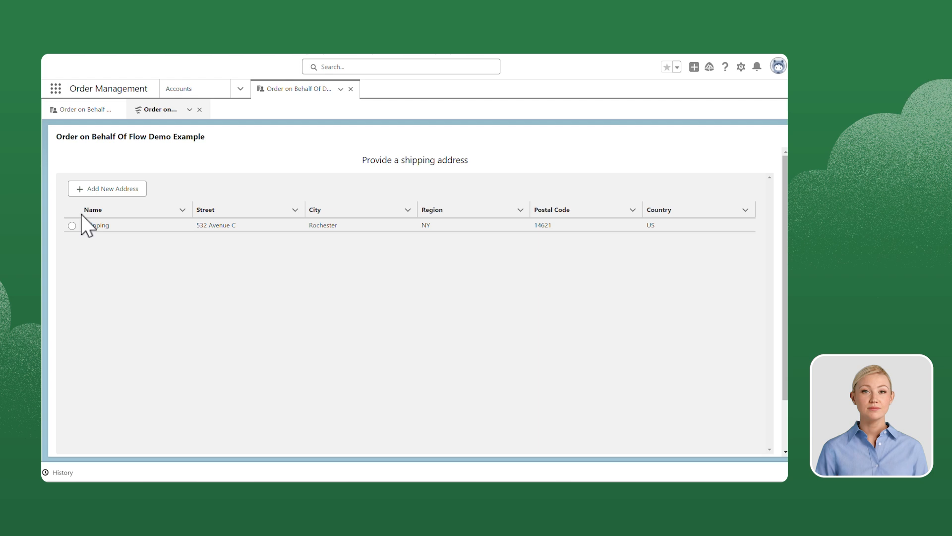
click(72, 225)
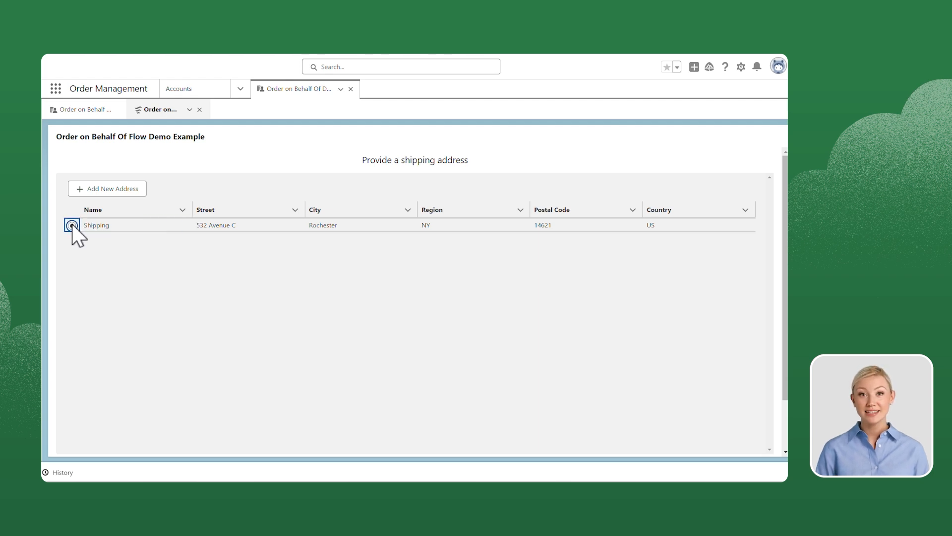
click(72, 225)
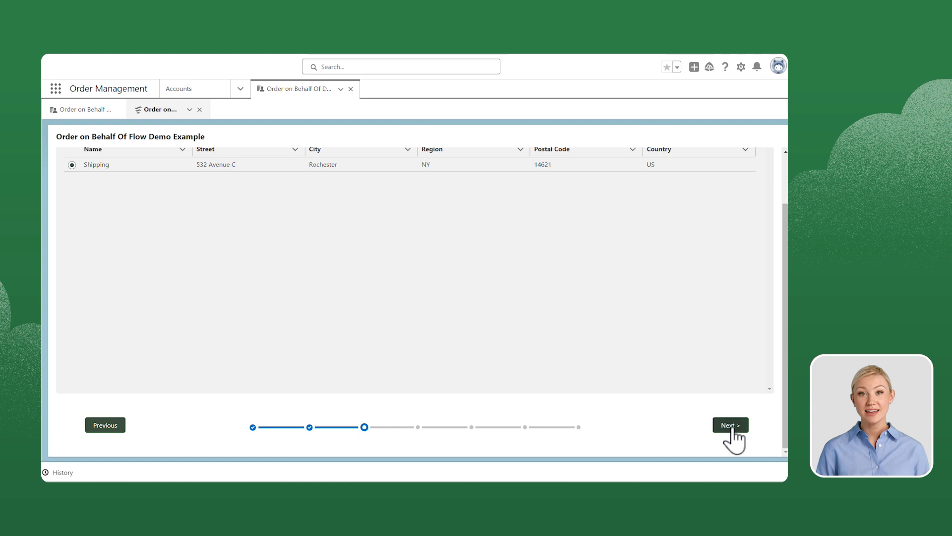
click(731, 425)
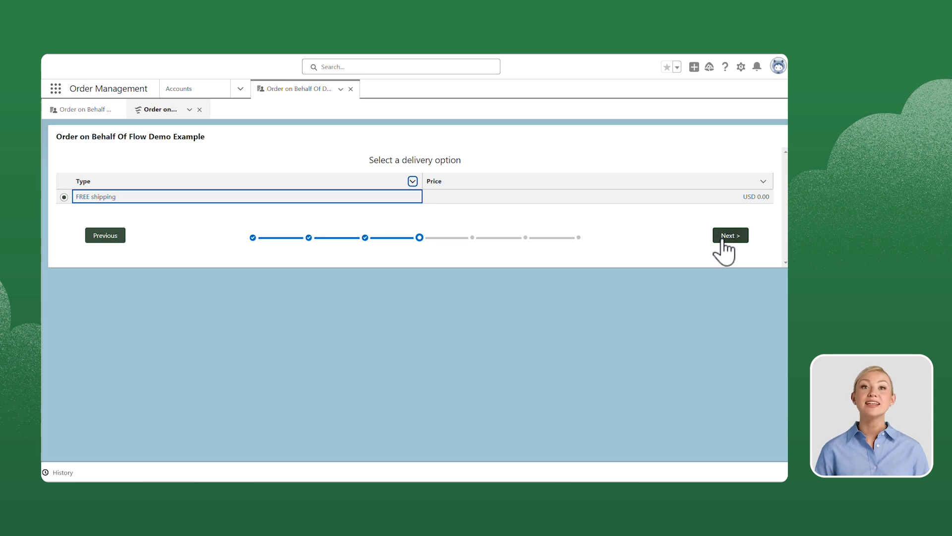
Accept FREE shipping (USD 0.00) and scroll through the order preview
click(730, 235)
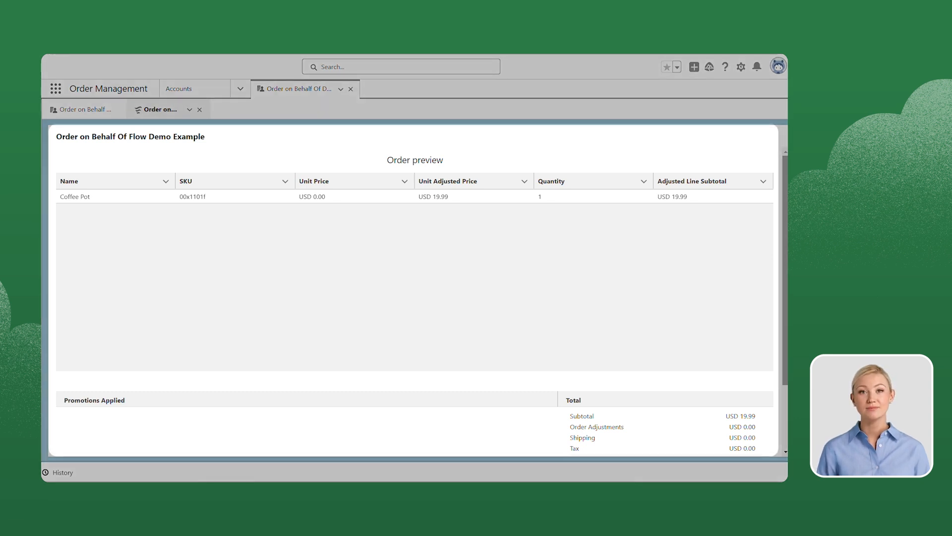
scroll(down, 3)
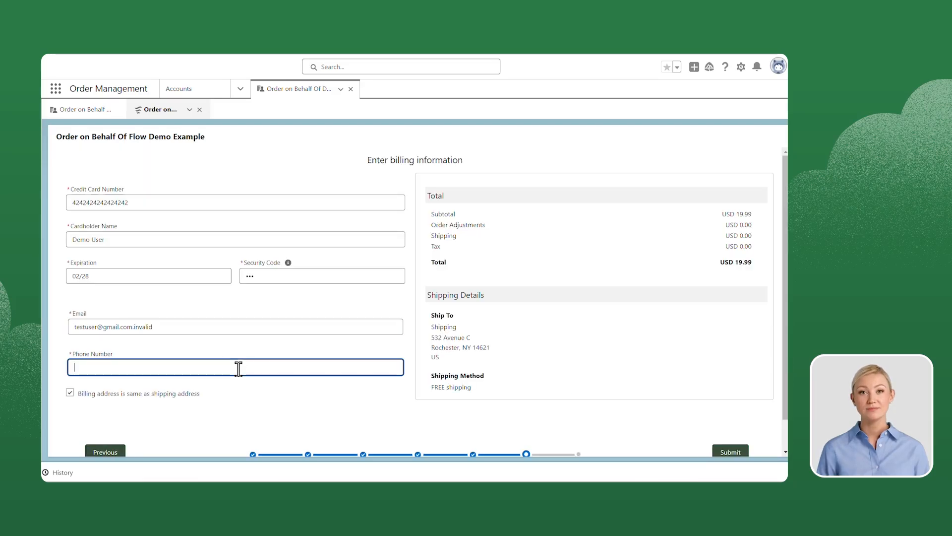
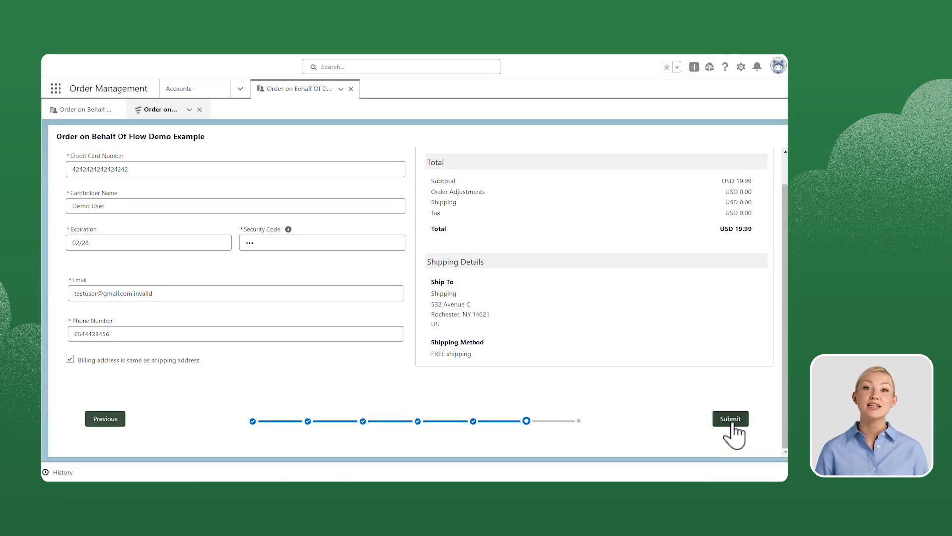
Enter phone number 65444, submit billing, and finish on the order confirmation screen
click(730, 419)
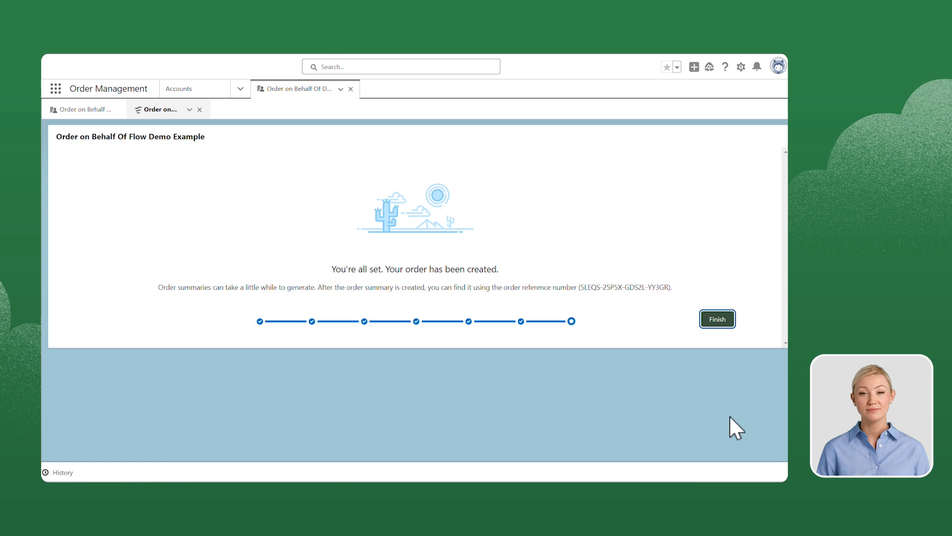
click(717, 319)
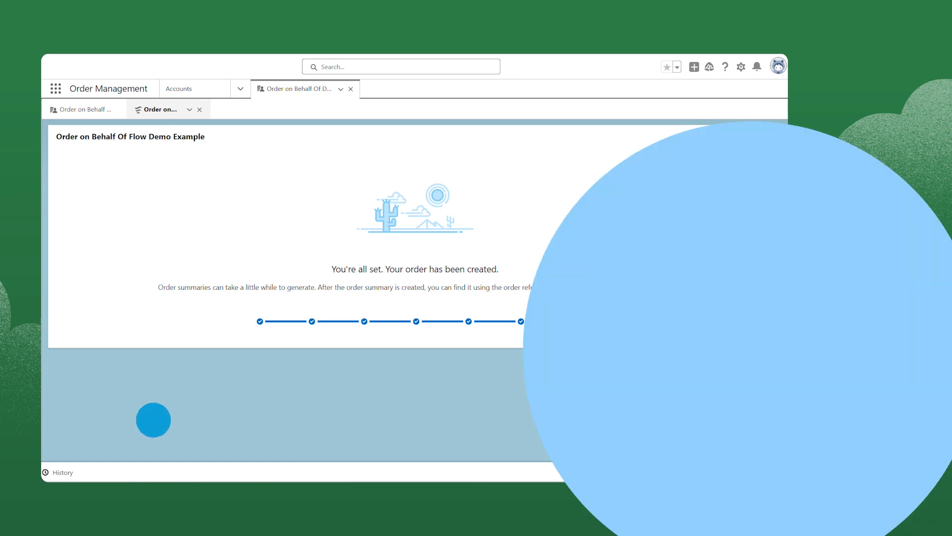